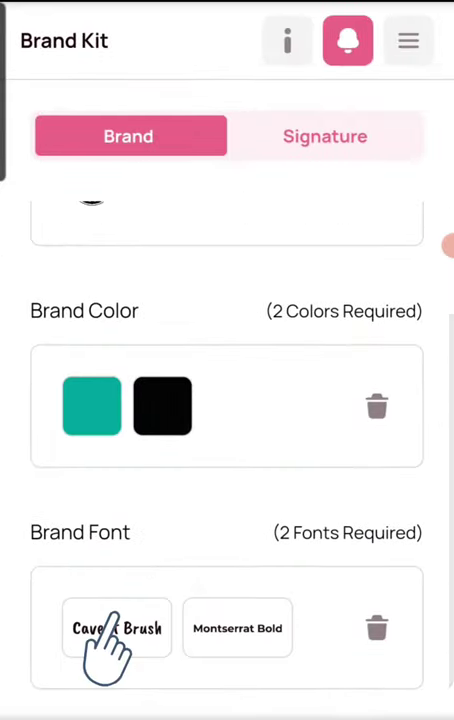
Save the brand fonts Caveat Brush and Montserrat Bold via the Caveat Brush tile.
left_click(116, 628)
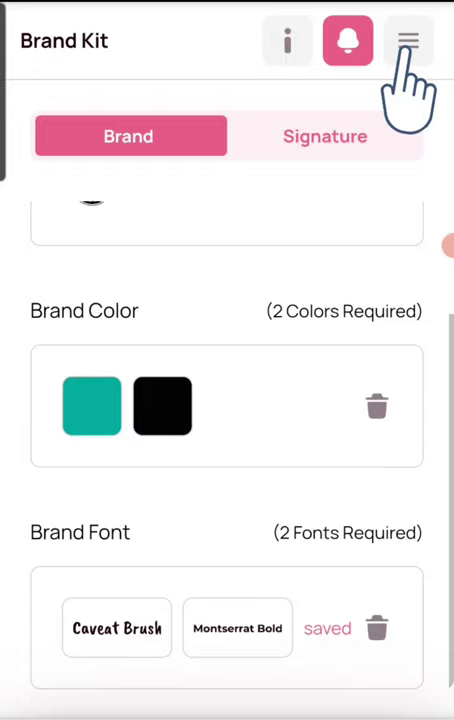
Navigate from the main menu to the Catalog with the New Arrival onesie video.
left_click(408, 40)
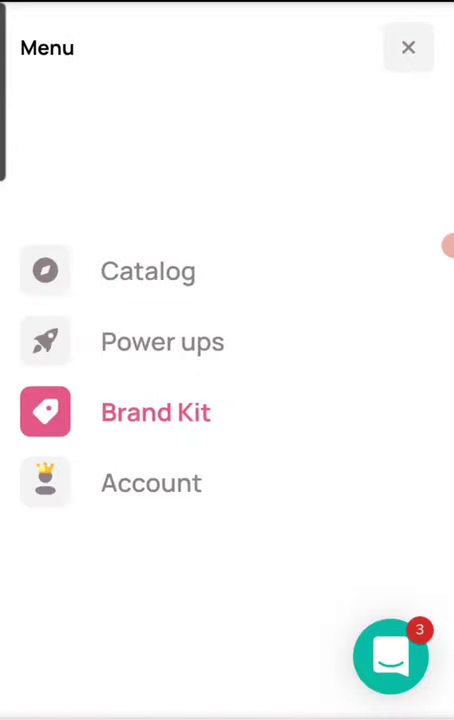
left_click(148, 272)
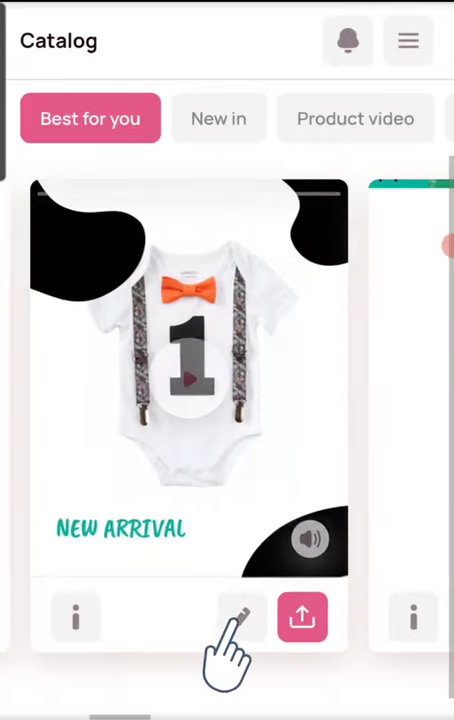
Change the New Arrival video's font from Caveat Brush to Oswald in Fonts settings.
left_click(240, 616)
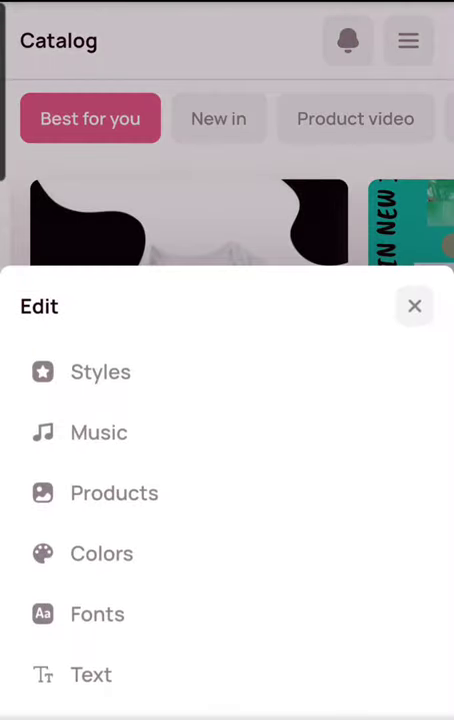
left_click(96, 612)
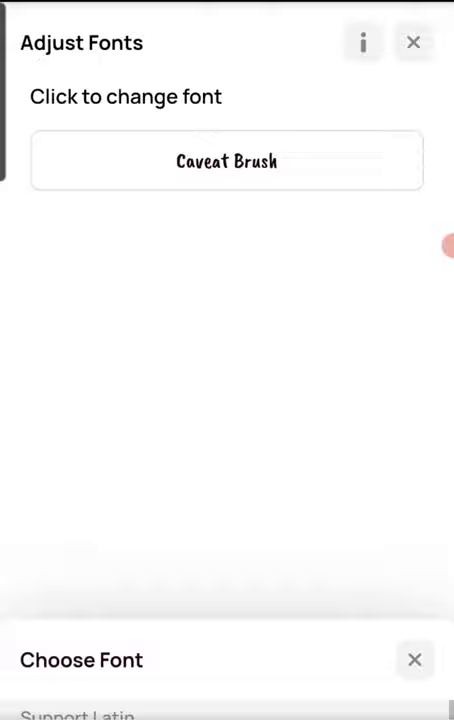
left_click(228, 160)
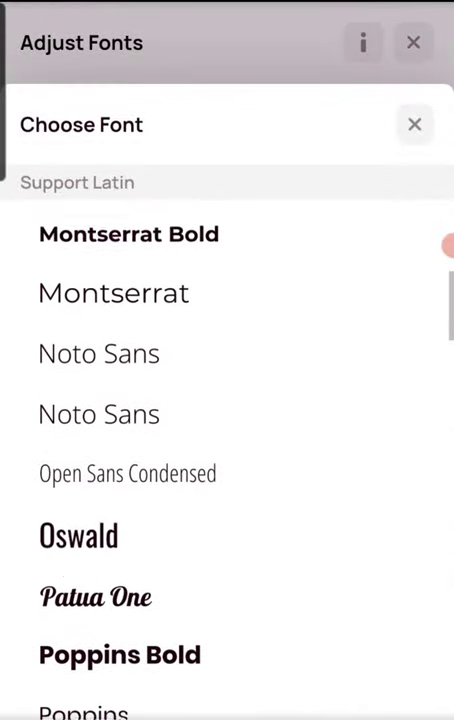
left_click(78, 536)
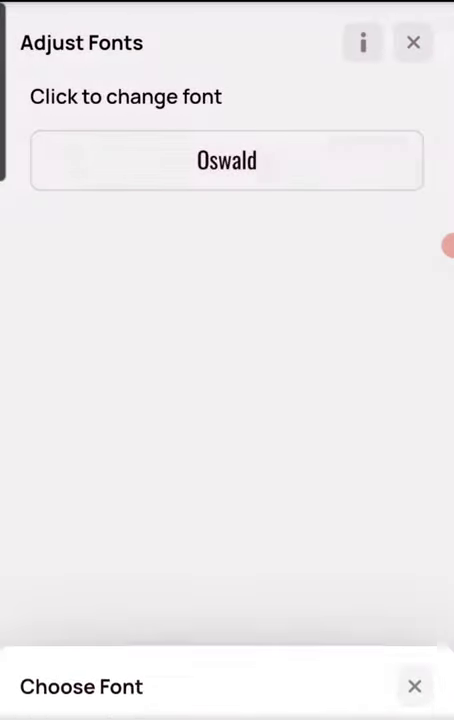